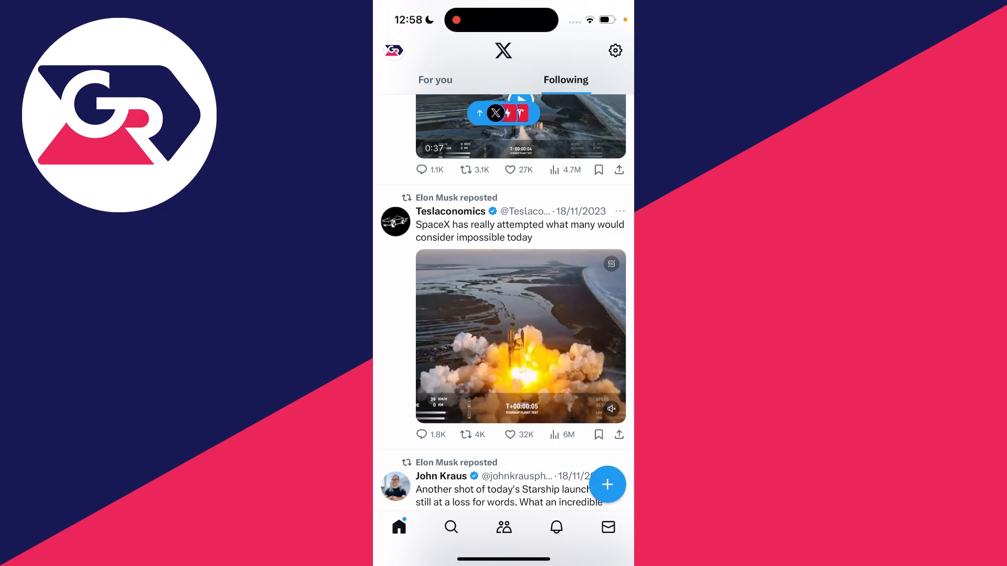
# Step: Show the side menu from the Home feed's profile avatar, listing Premium, Bookmarks, Lists and settings options
pyautogui.click(394, 50)
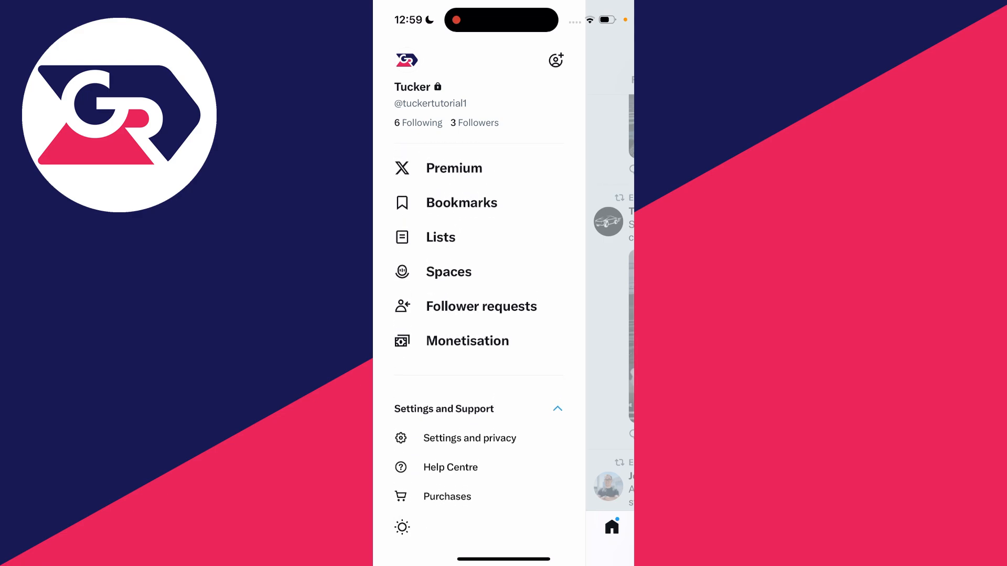
# Step: Reach the Account information page showing the username and the Log out option
pyautogui.click(470, 438)
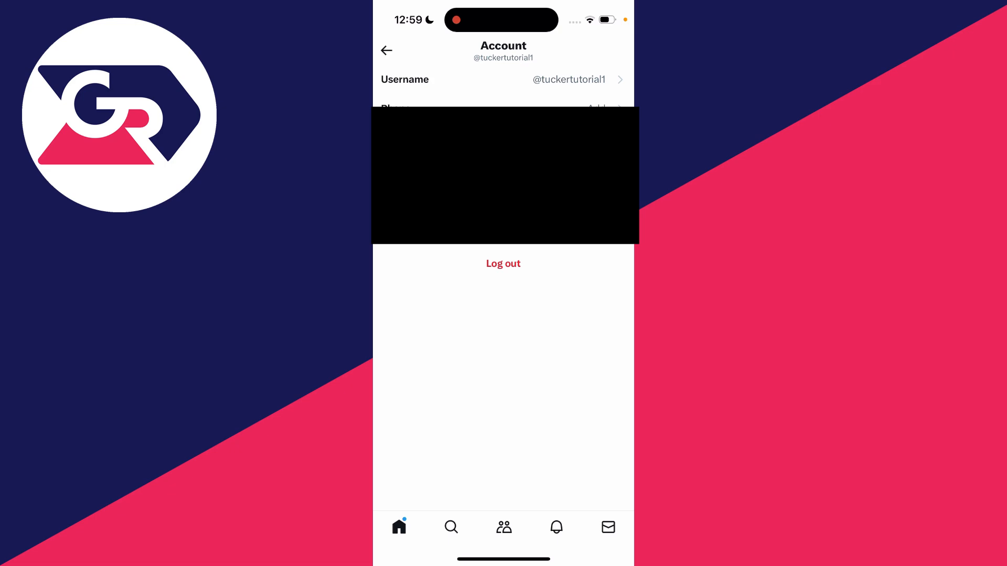
# Step: Log out of the X account and show the logged-out menu offering Create an account or Log in
pyautogui.click(503, 263)
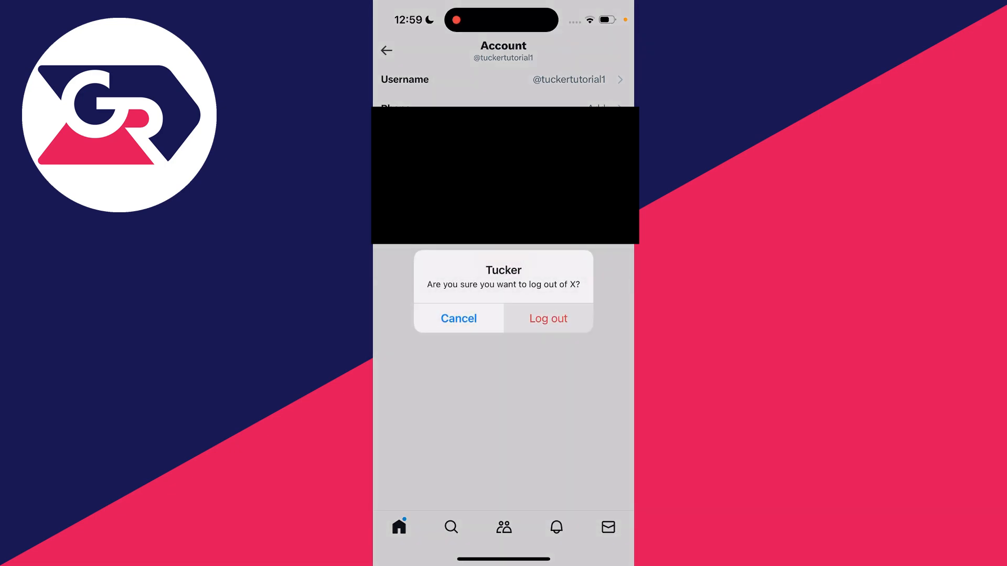
pyautogui.click(458, 318)
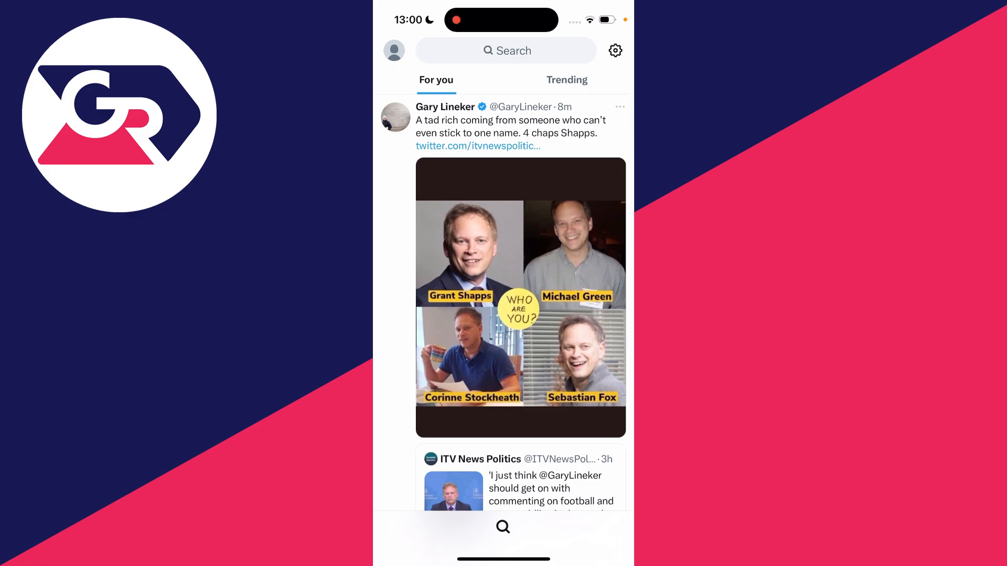
pyautogui.click(393, 51)
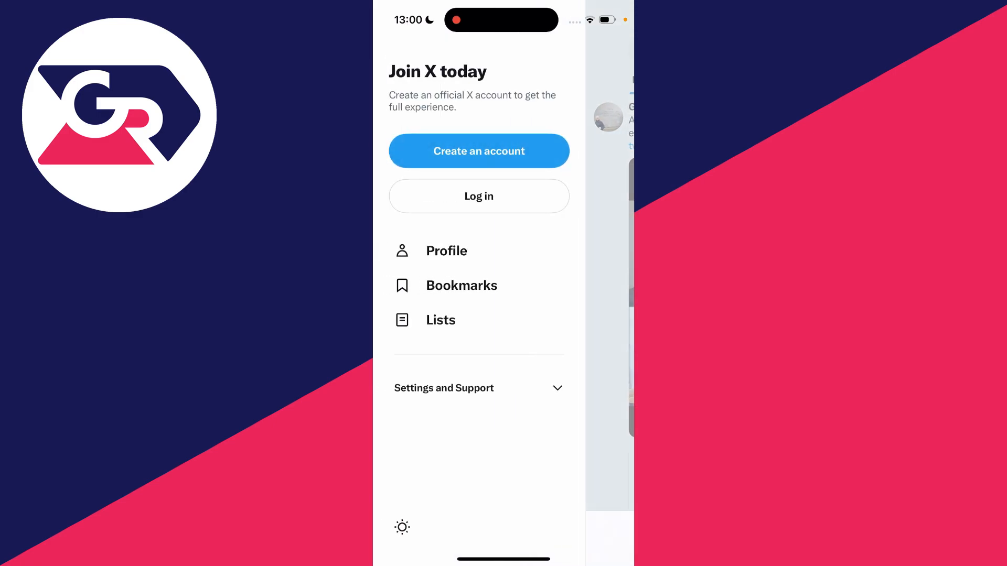